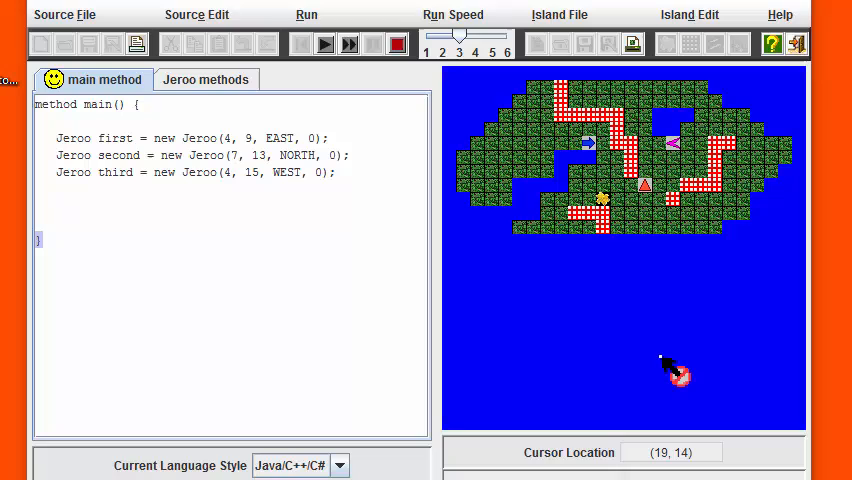
mouse_move(678, 360)
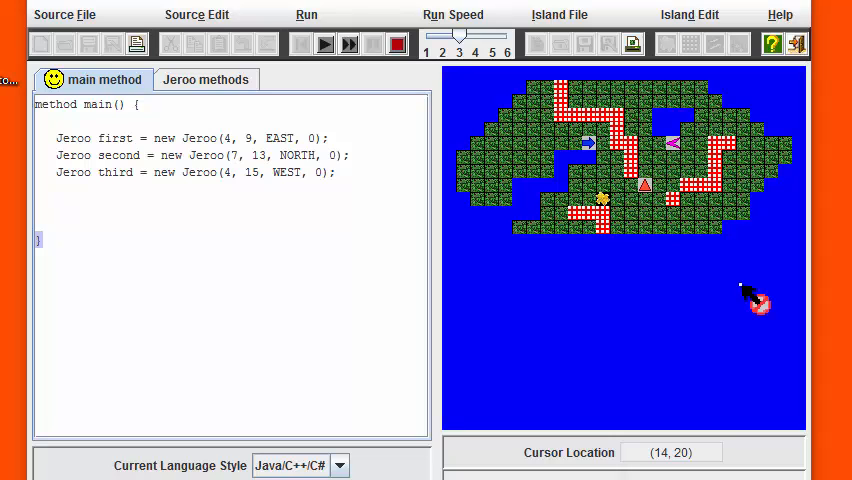
mouse_move(758, 350)
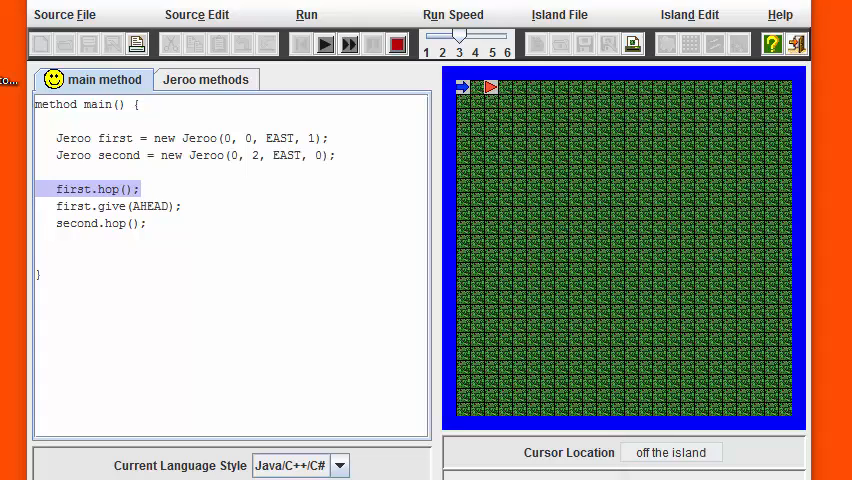
mouse_move(407, 237)
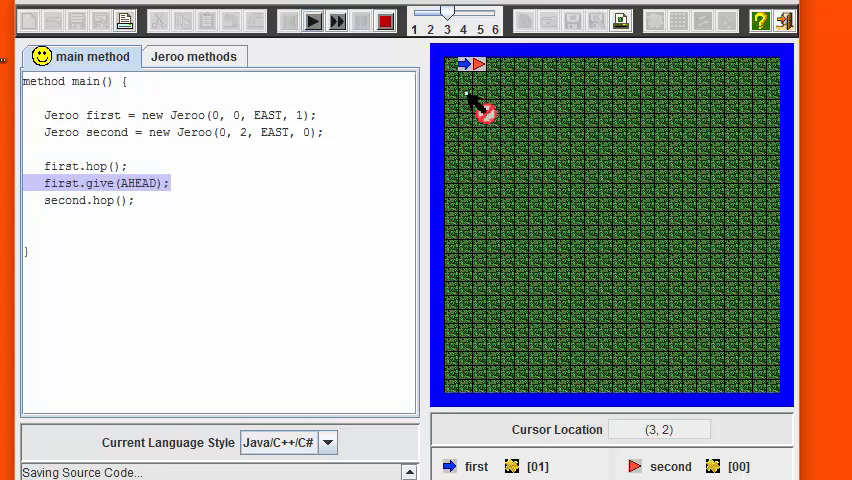
mouse_move(310, 243)
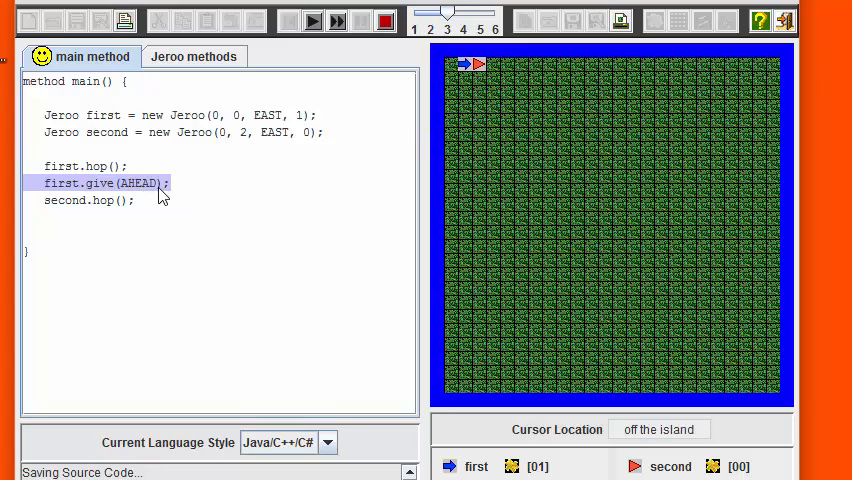
mouse_move(318, 163)
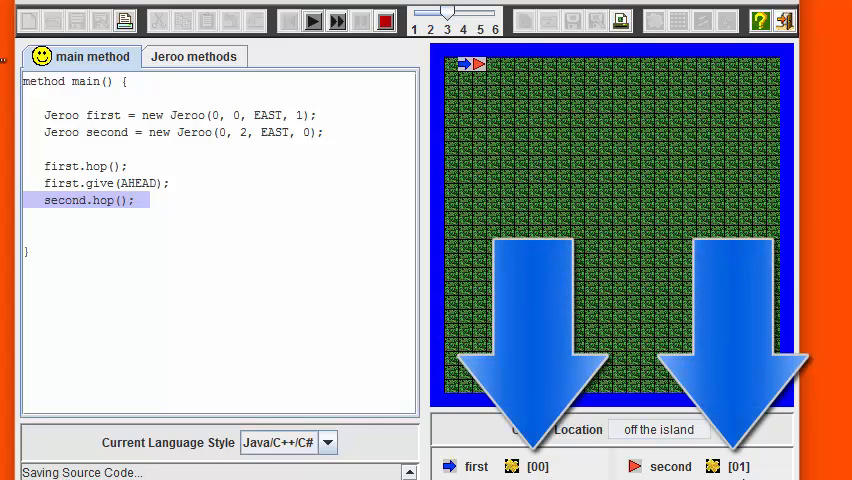
mouse_move(264, 96)
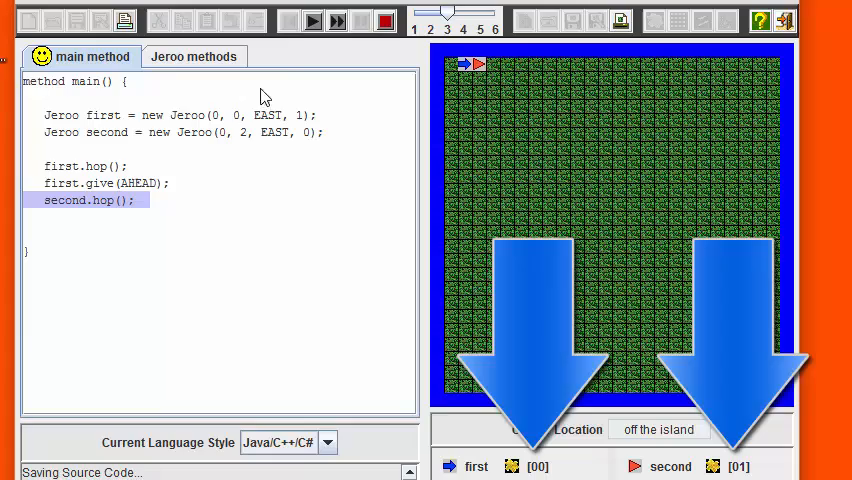
Step through first.give(AHEAD) and second.hop() so the flower passes to the second Jeroo, which hops forward.
left_click(312, 20)
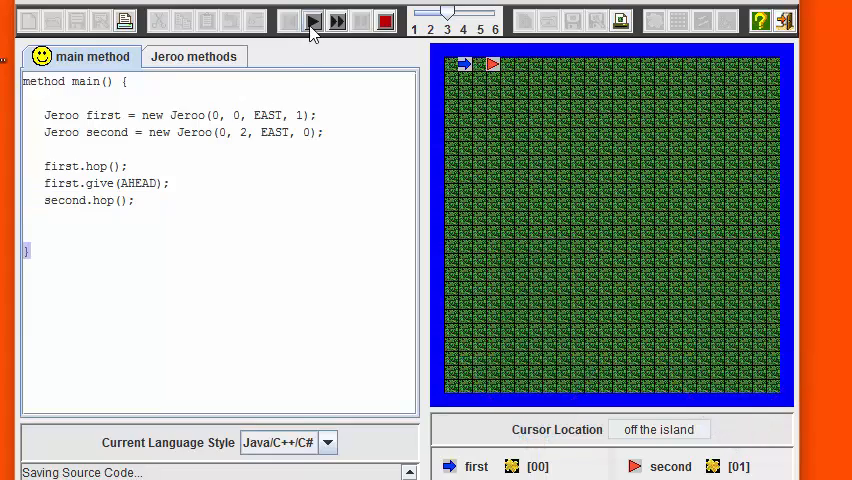